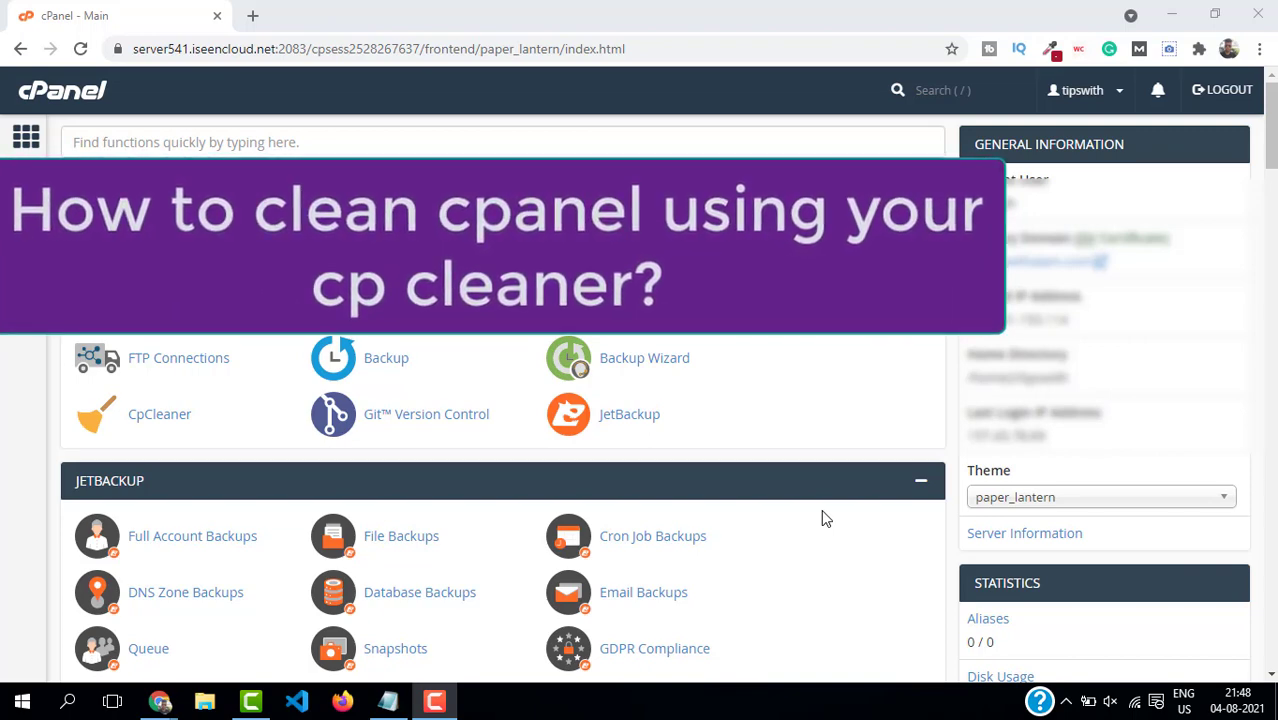
{"action": "mouse_move", "coordinate": [819, 506]}
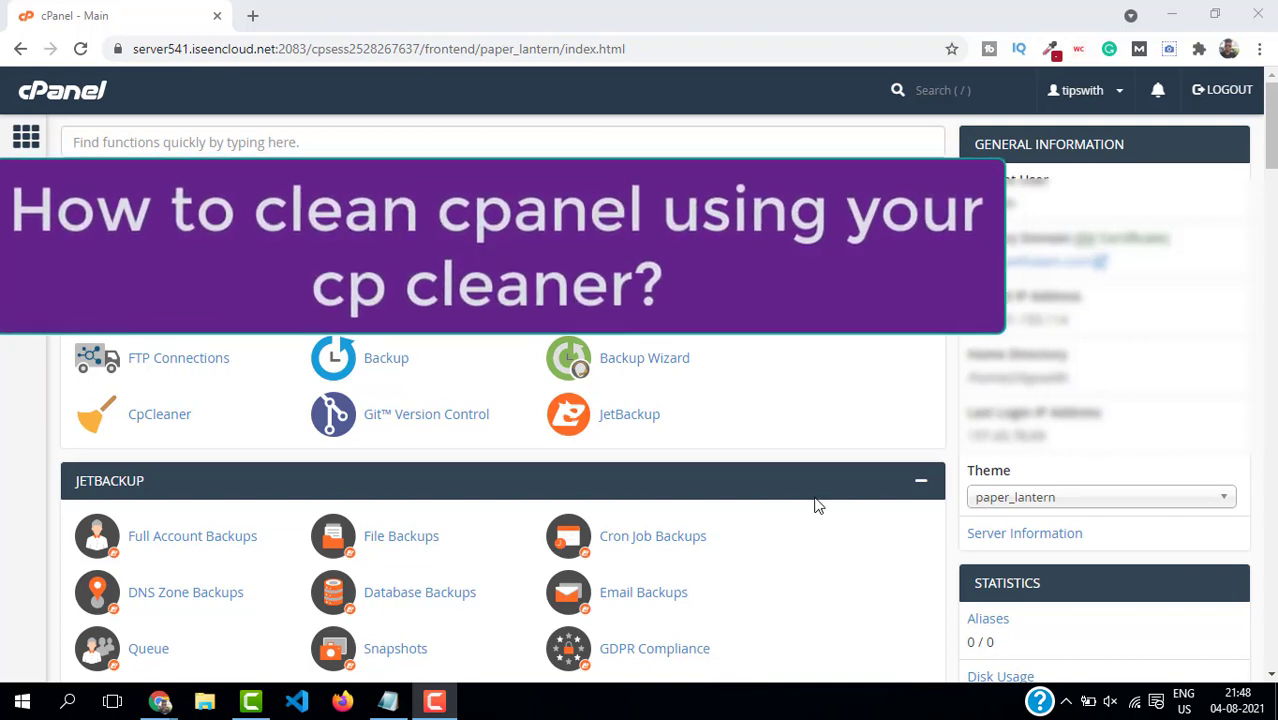
{"action": "mouse_move", "coordinate": [808, 490]}
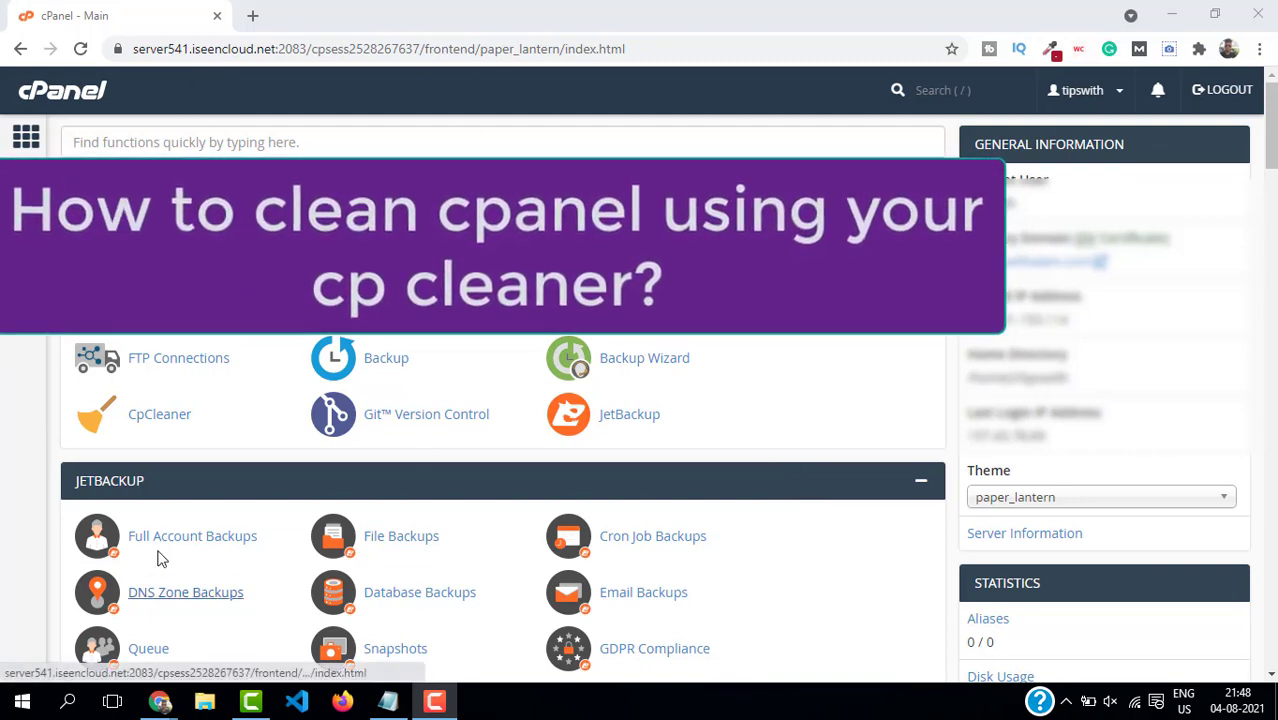
Open CpCleaner and scan the account for unused or forgotten files
{"action": "left_click", "coordinate": [159, 413]}
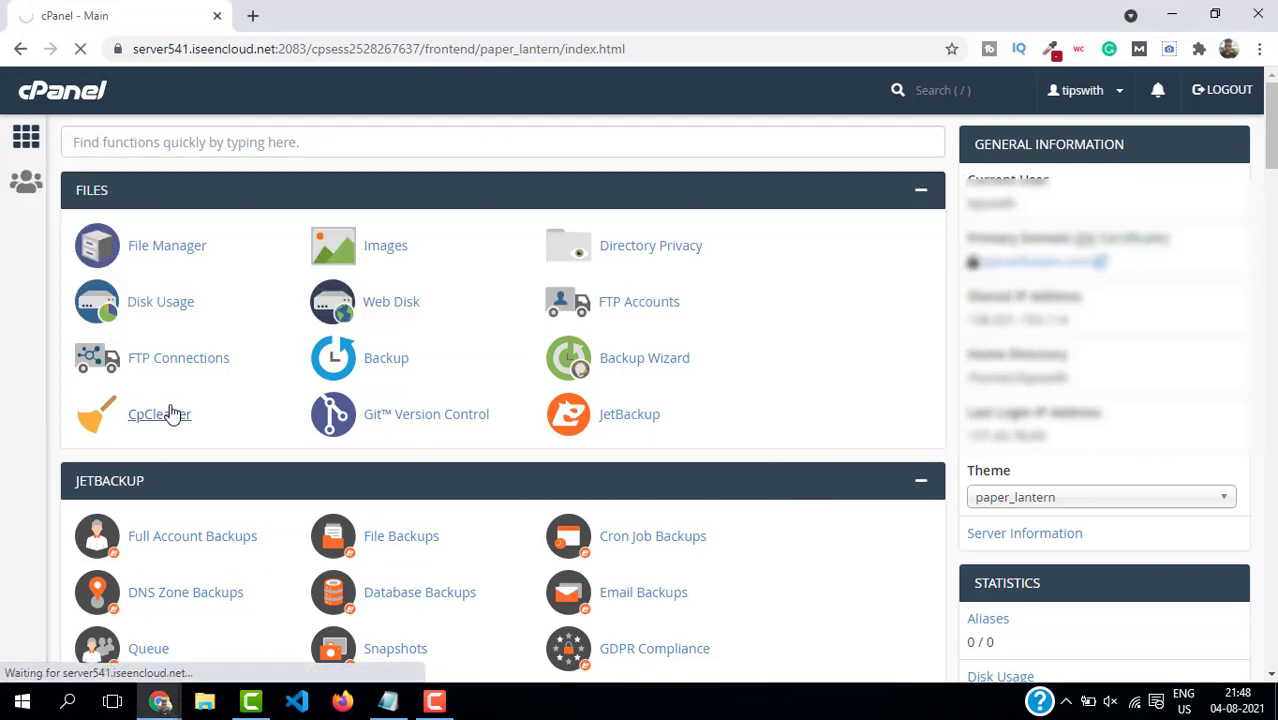
{"action": "left_click", "coordinate": [159, 414]}
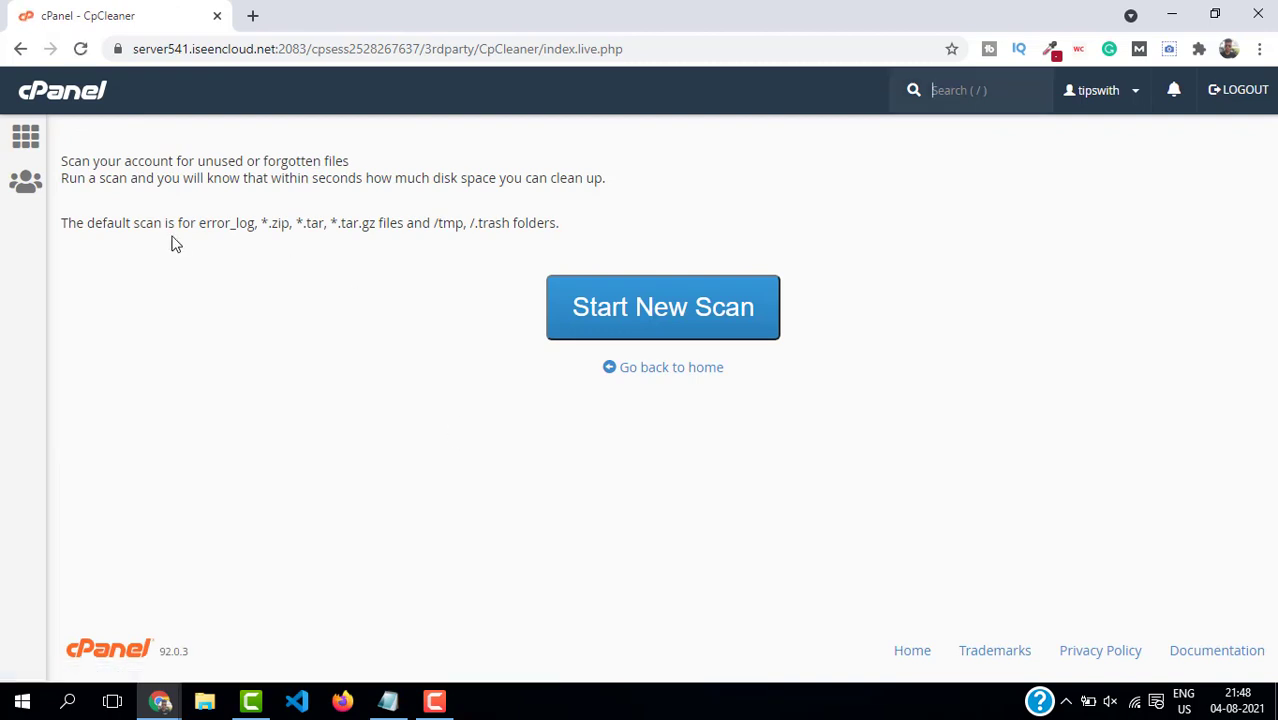
{"action": "left_click_drag", "start_coordinate": [100, 178], "coordinate": [515, 178]}
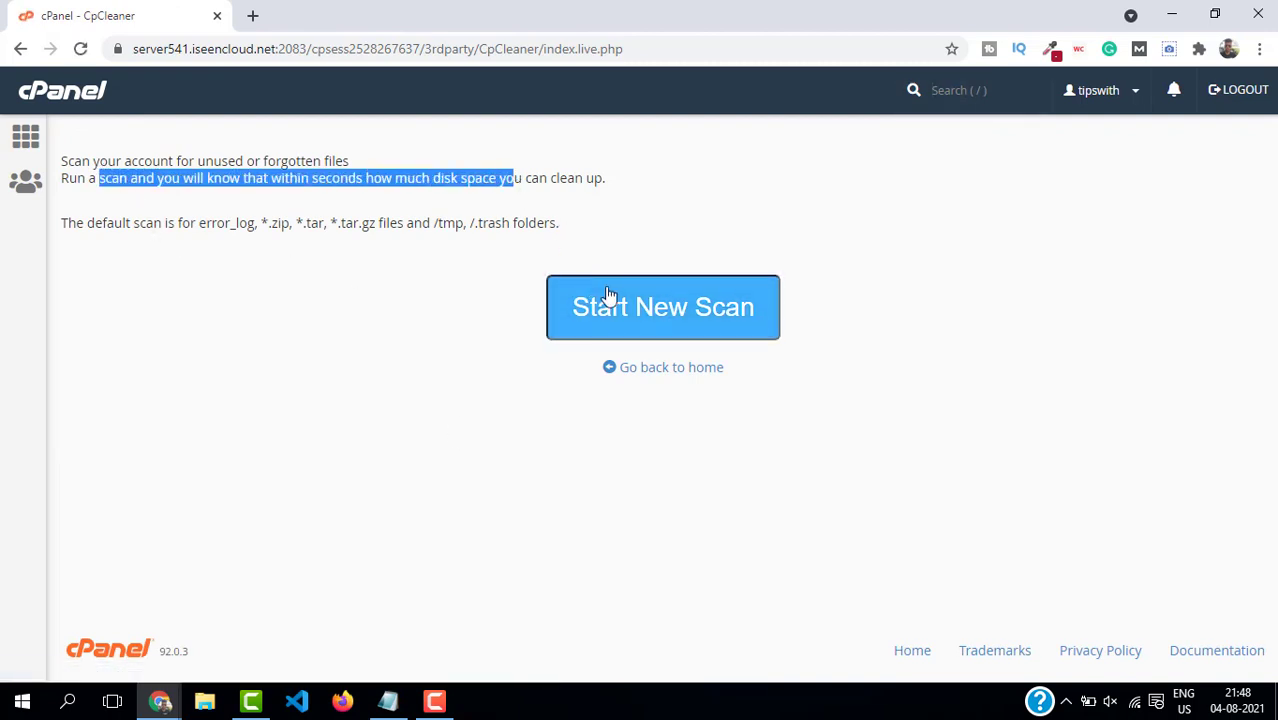
{"action": "left_click", "coordinate": [663, 307]}
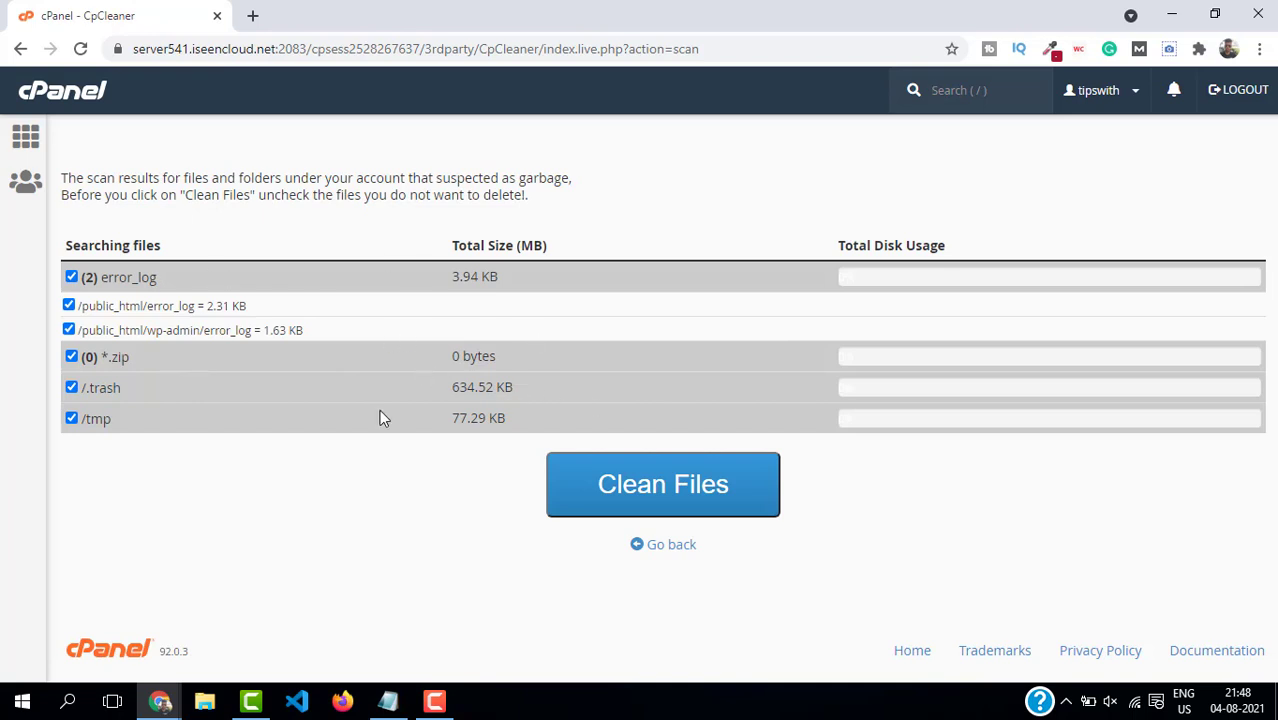
{"action": "mouse_move", "coordinate": [90, 328]}
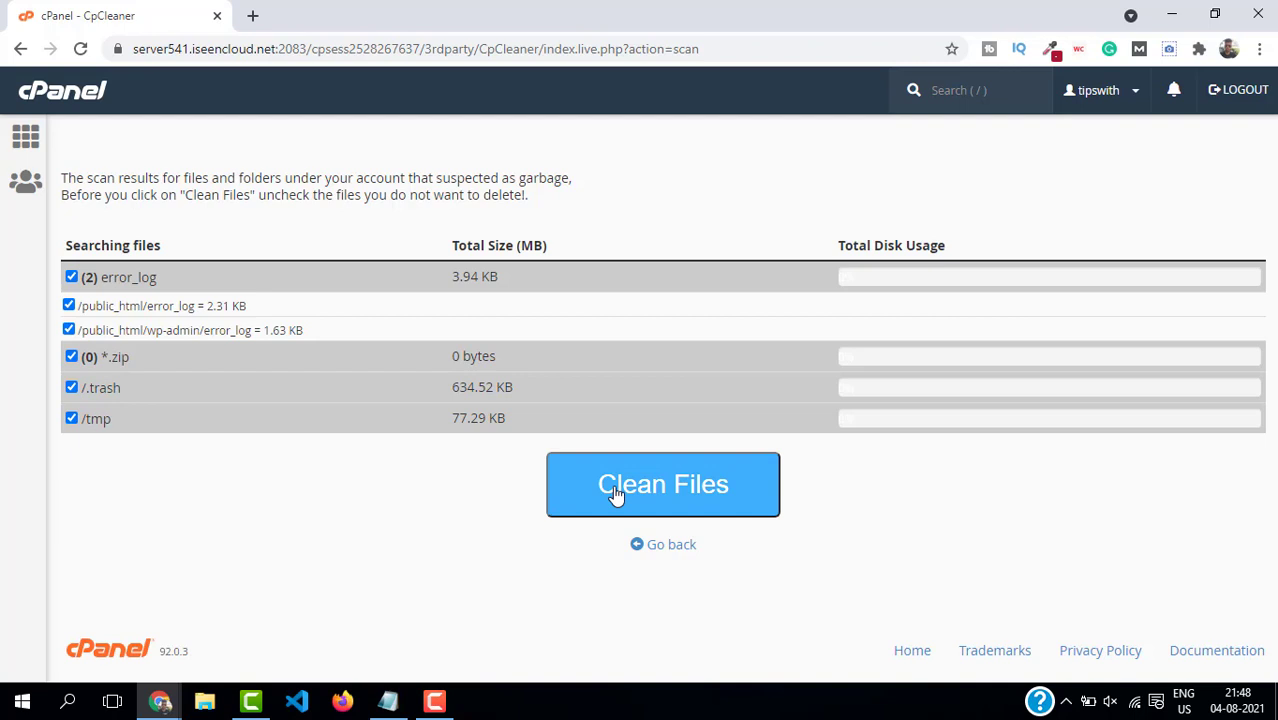
Clean the two error_log files plus tmp and trash folders, confirming permanent deletion
{"action": "left_click", "coordinate": [663, 484]}
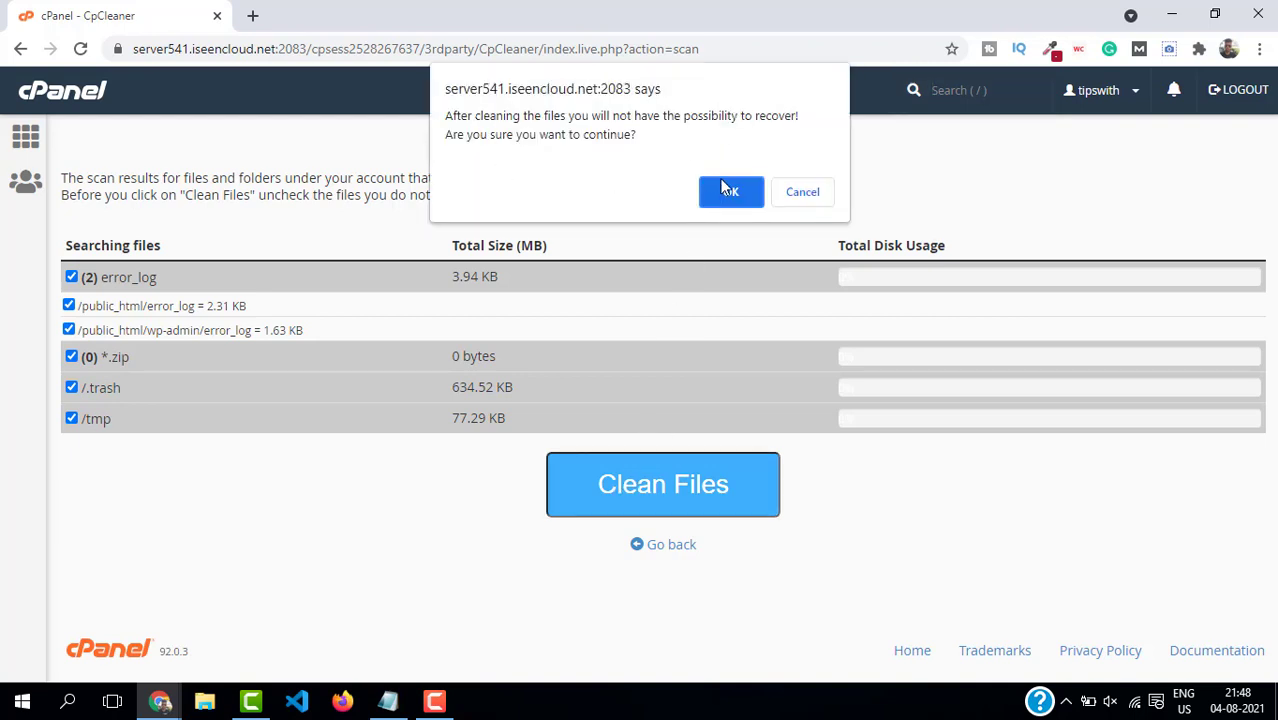
{"action": "left_click", "coordinate": [730, 191]}
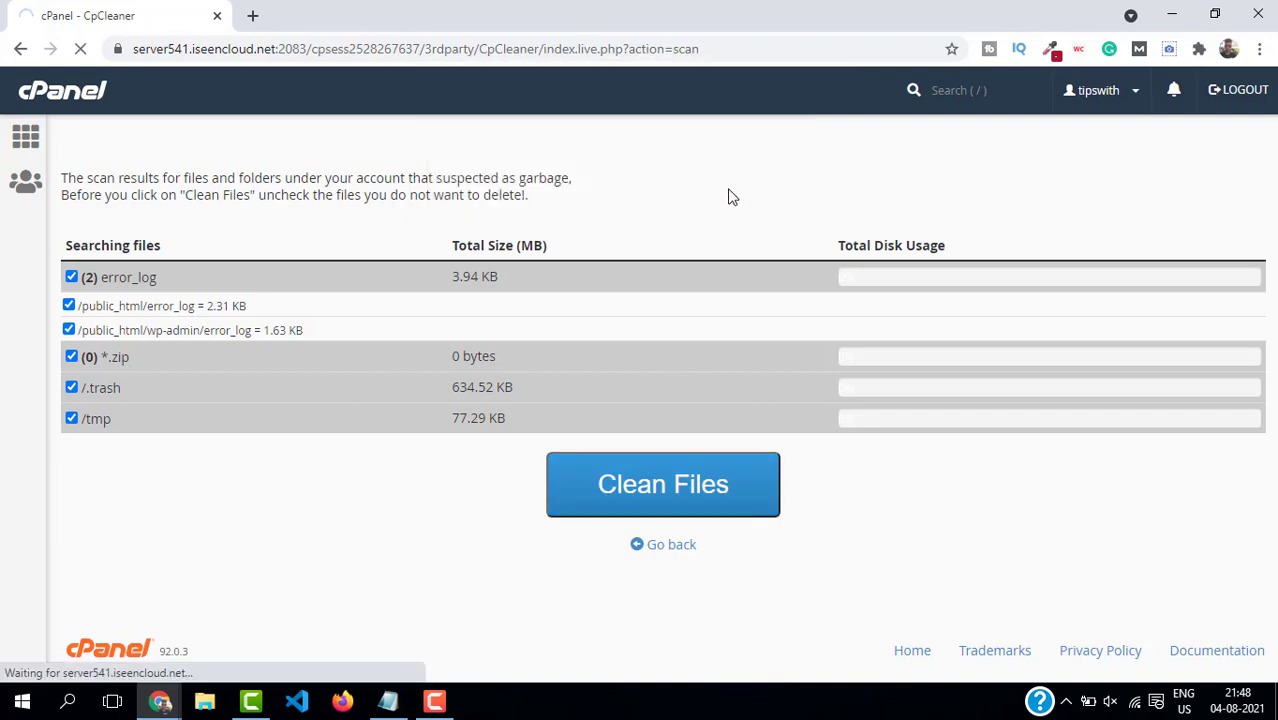
{"action": "left_click", "coordinate": [663, 484]}
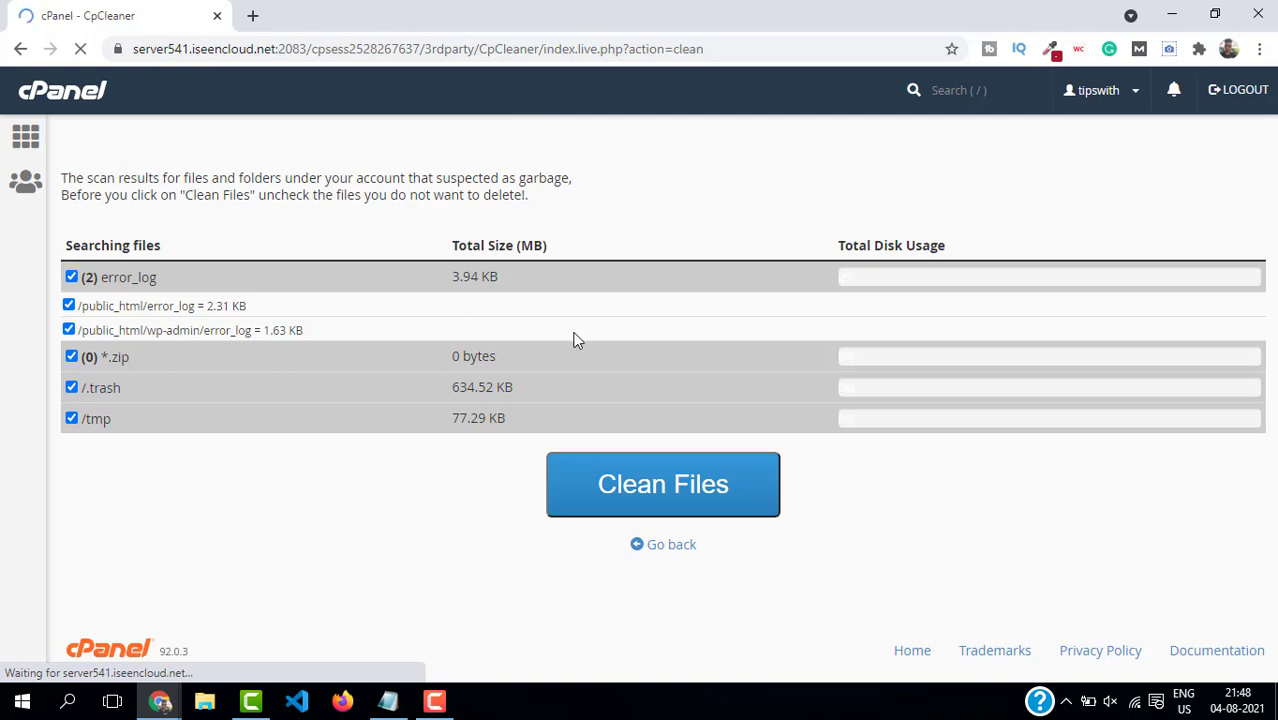
{"action": "left_click", "coordinate": [662, 484]}
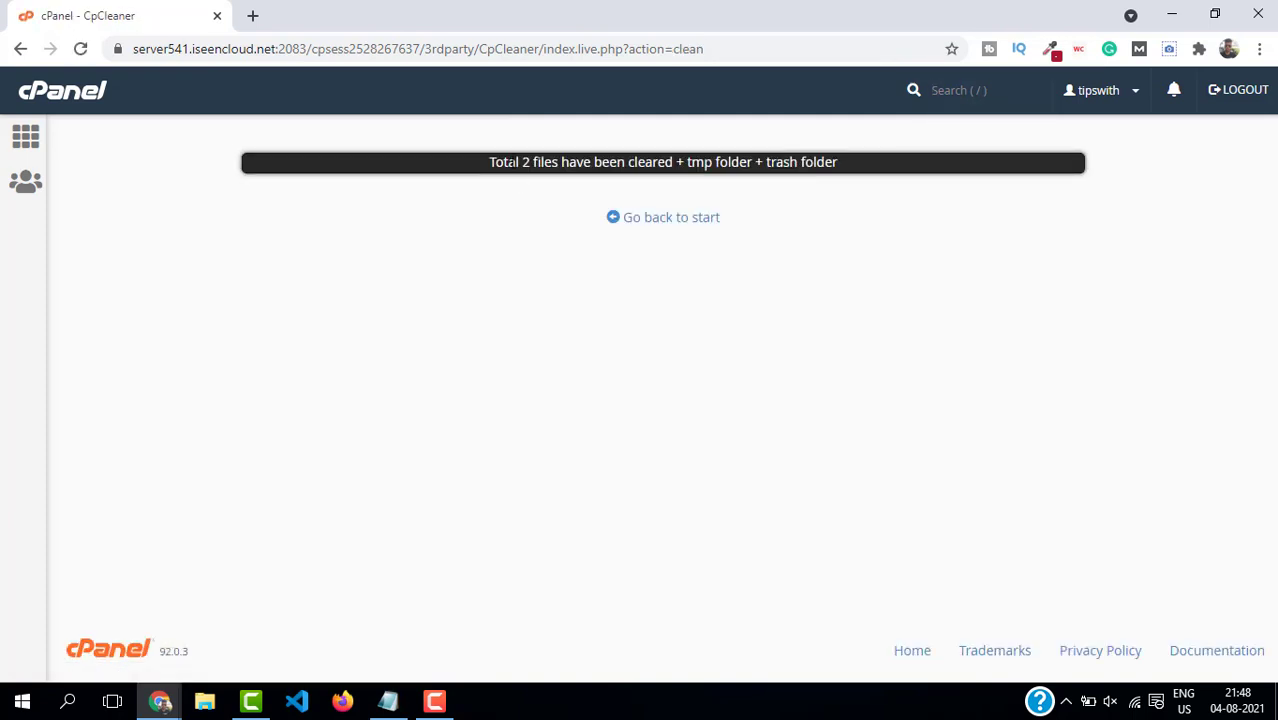
{"action": "left_click", "coordinate": [663, 217]}
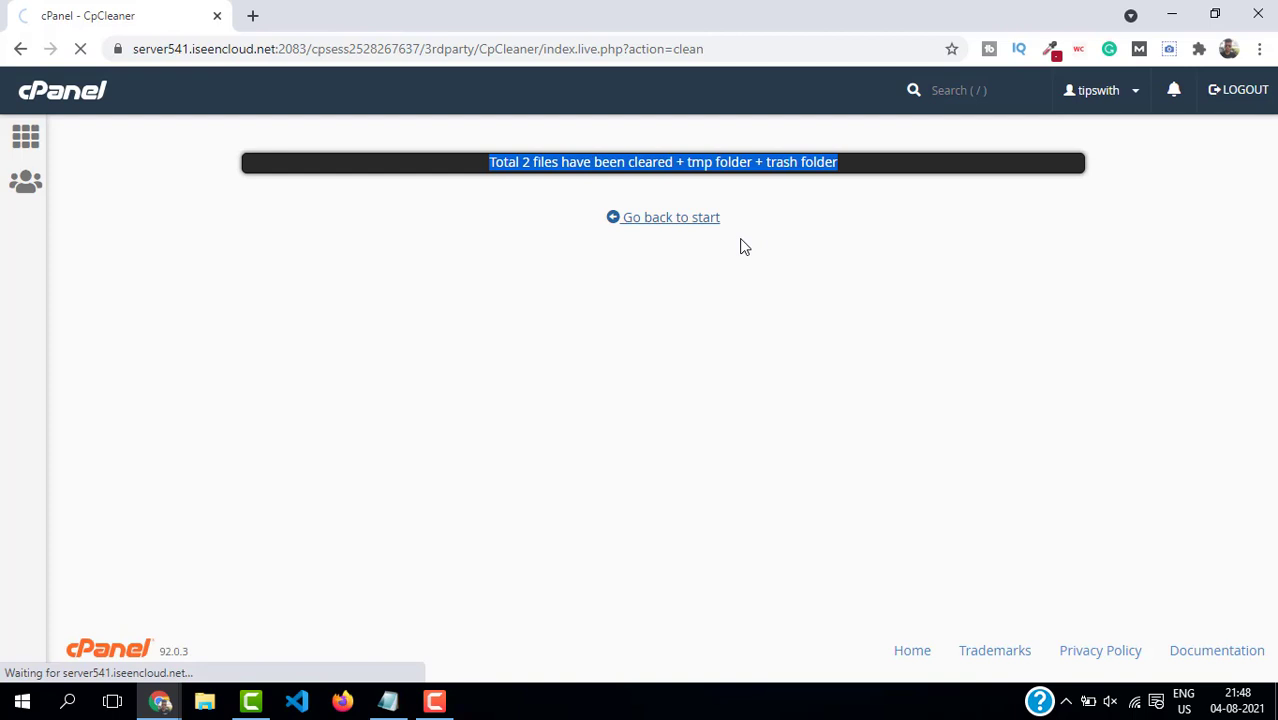
Rescan with CpCleaner and clean the remaining tmp and trash folders, confirming deletion
{"action": "left_click", "coordinate": [662, 217]}
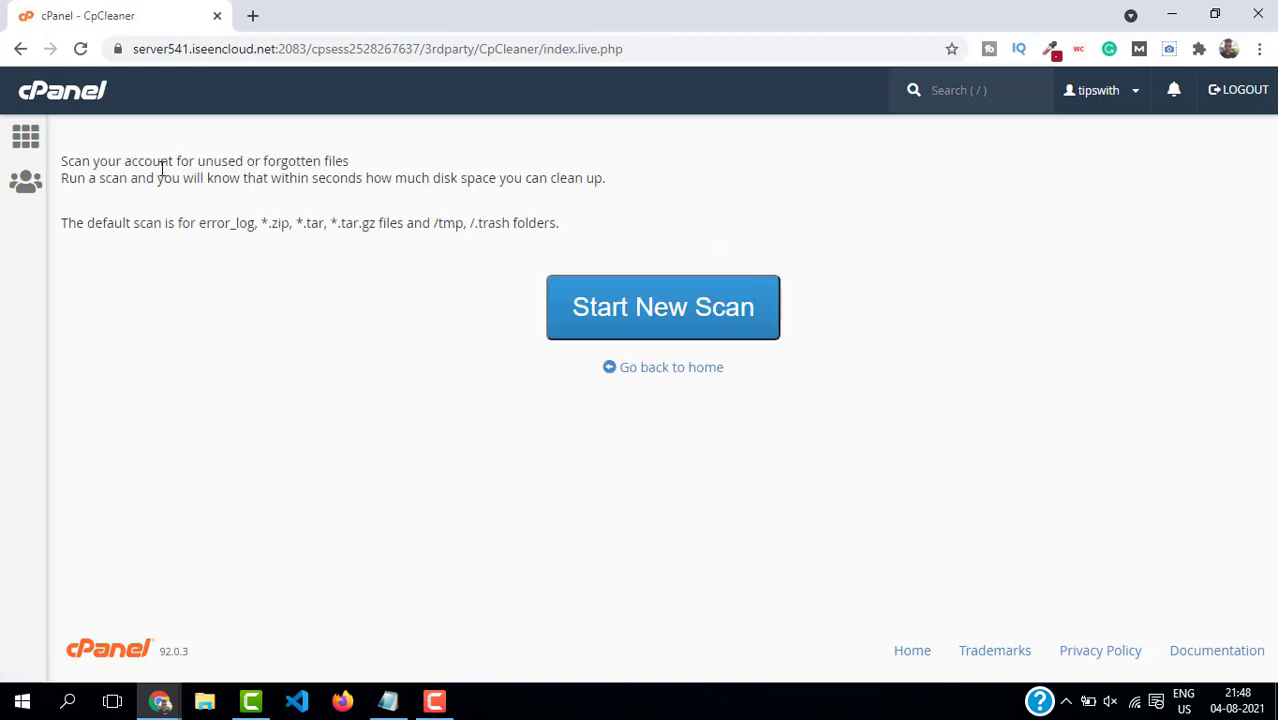
{"action": "left_click", "coordinate": [663, 307]}
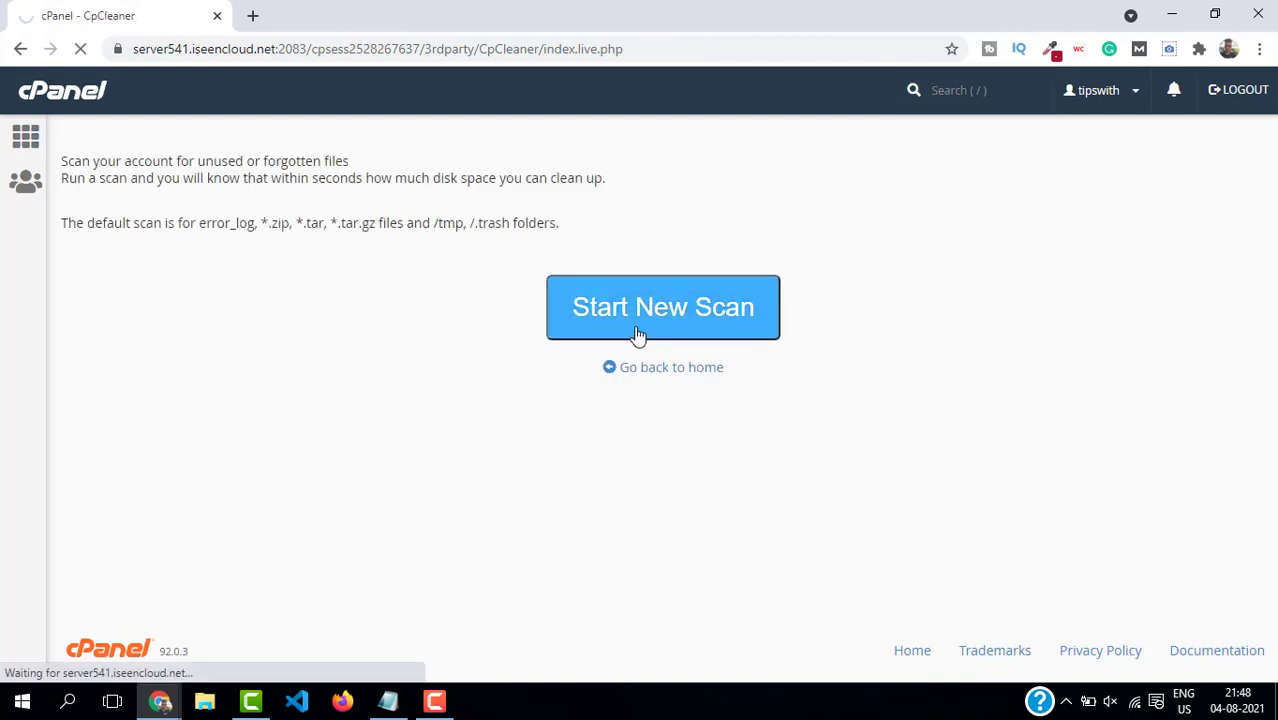
{"action": "left_click", "coordinate": [663, 307]}
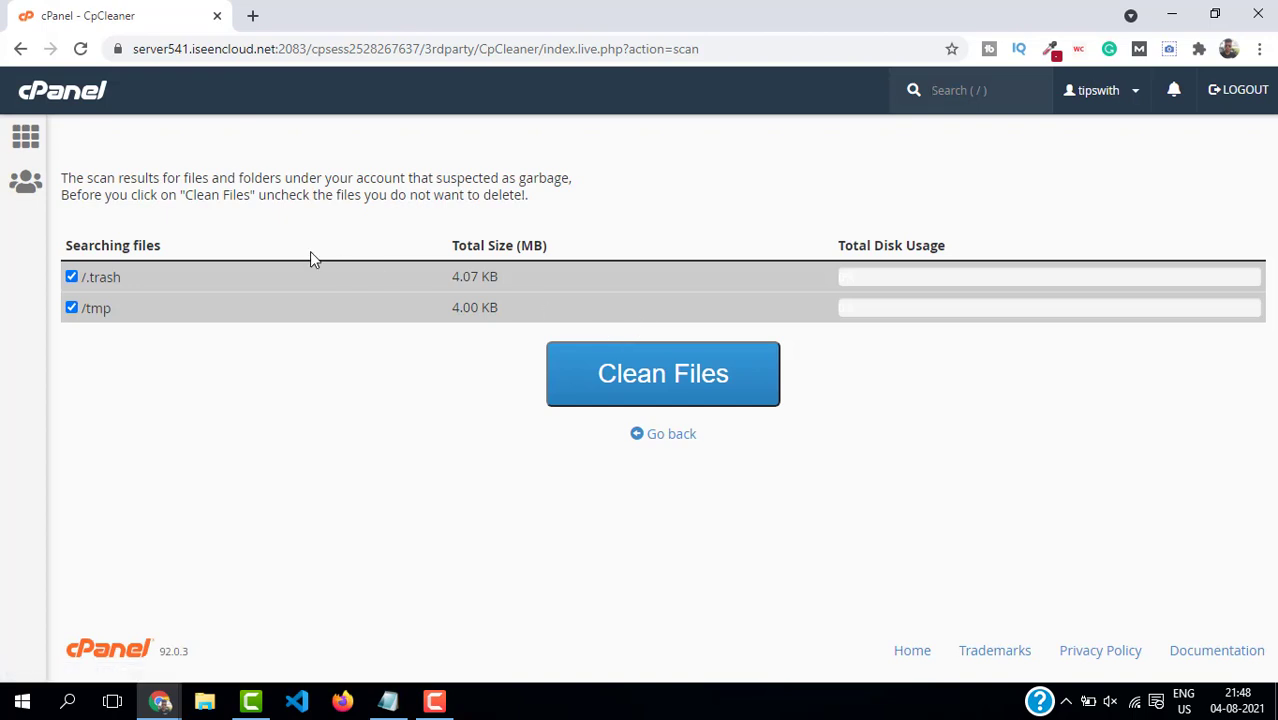
{"action": "left_click", "coordinate": [663, 373]}
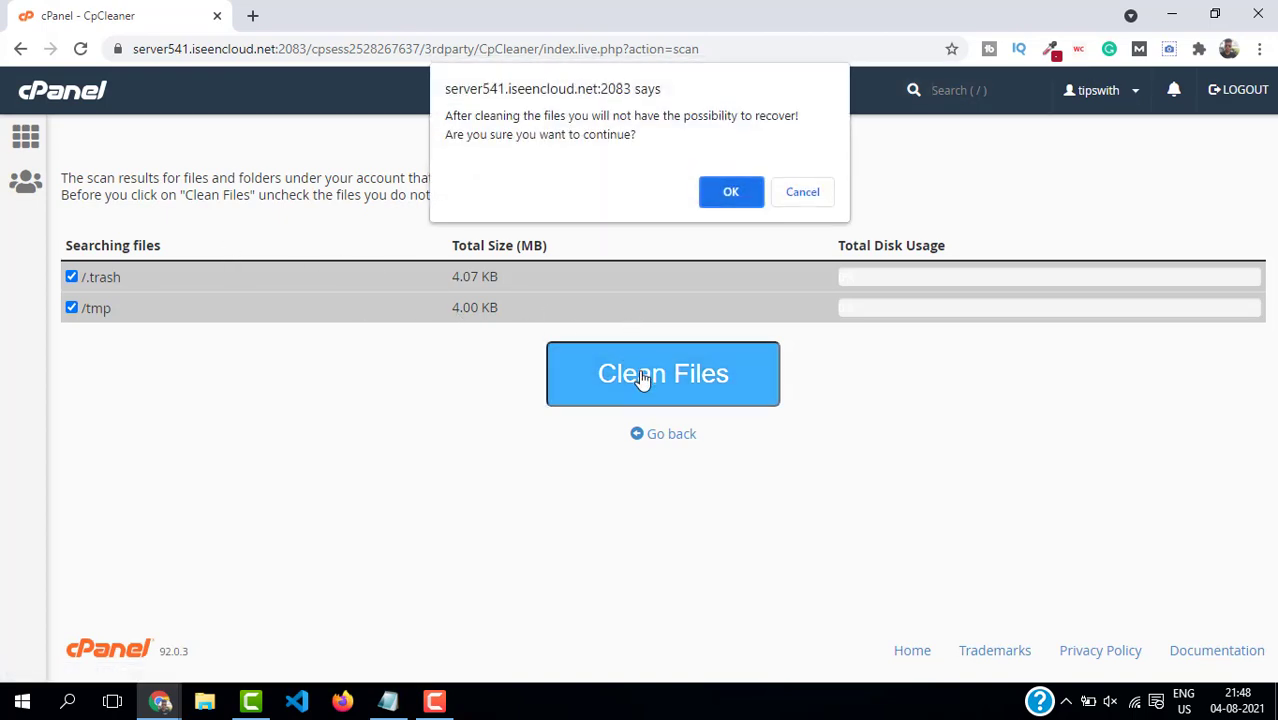
{"action": "left_click", "coordinate": [730, 191]}
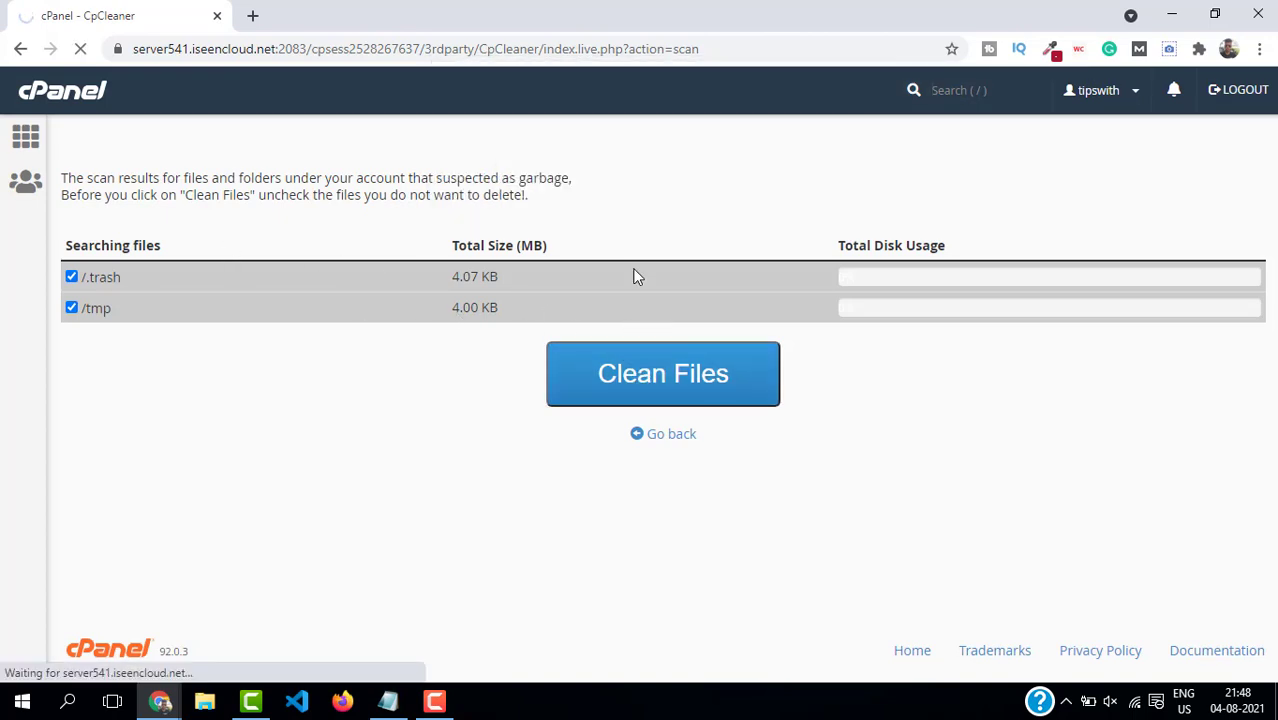
{"action": "left_click", "coordinate": [663, 373]}
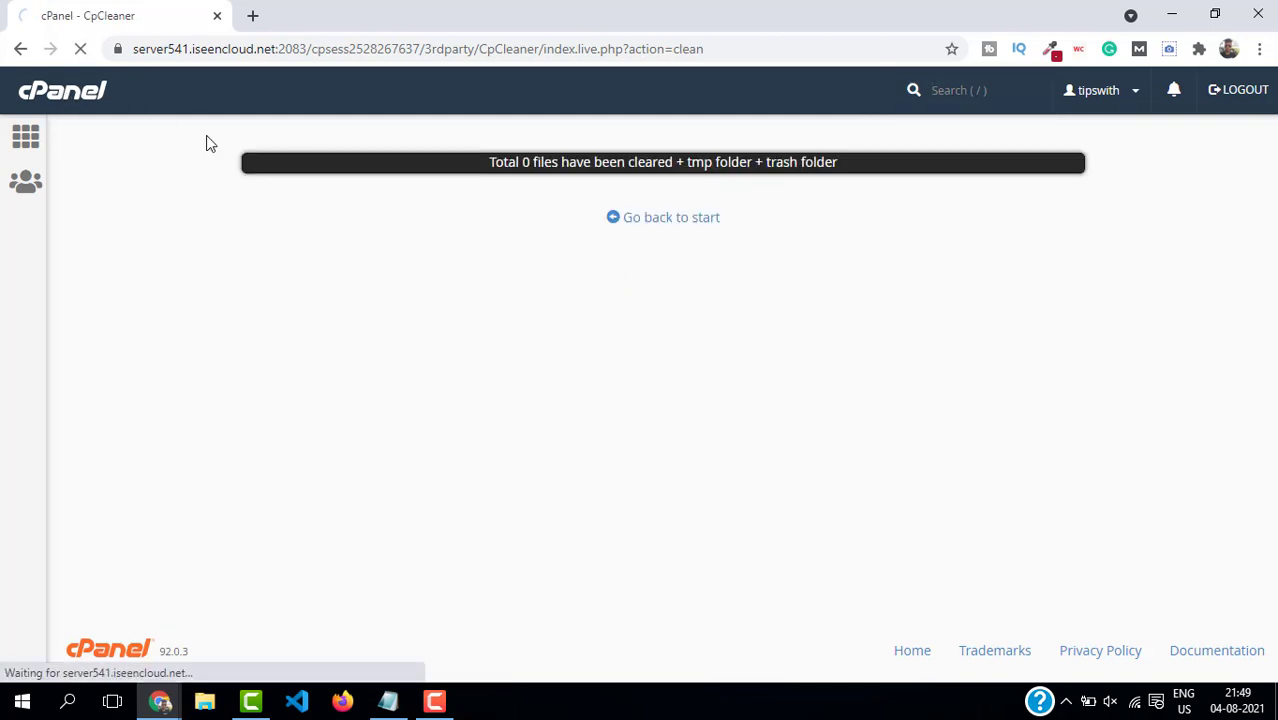
Open File Manager's trash from the cPanel home page and select .trash_restore
{"action": "left_click", "coordinate": [670, 217]}
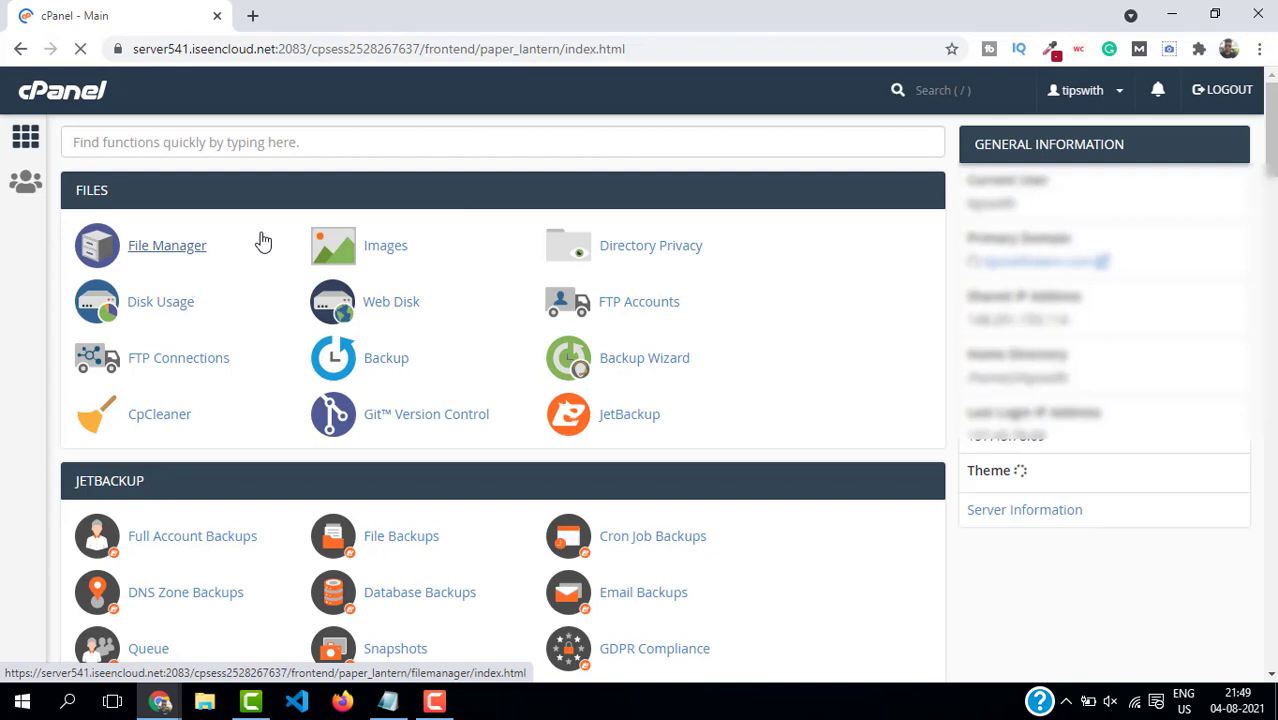
{"action": "left_click", "coordinate": [167, 245]}
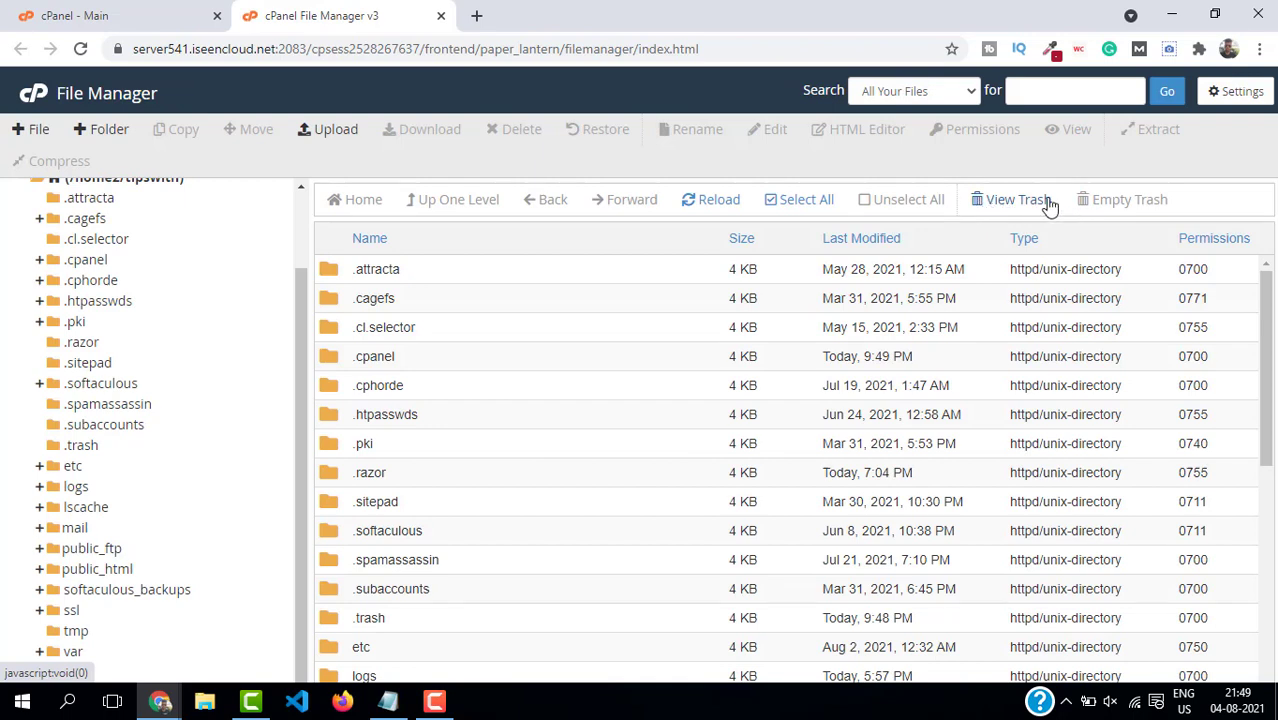
{"action": "left_click", "coordinate": [1011, 199]}
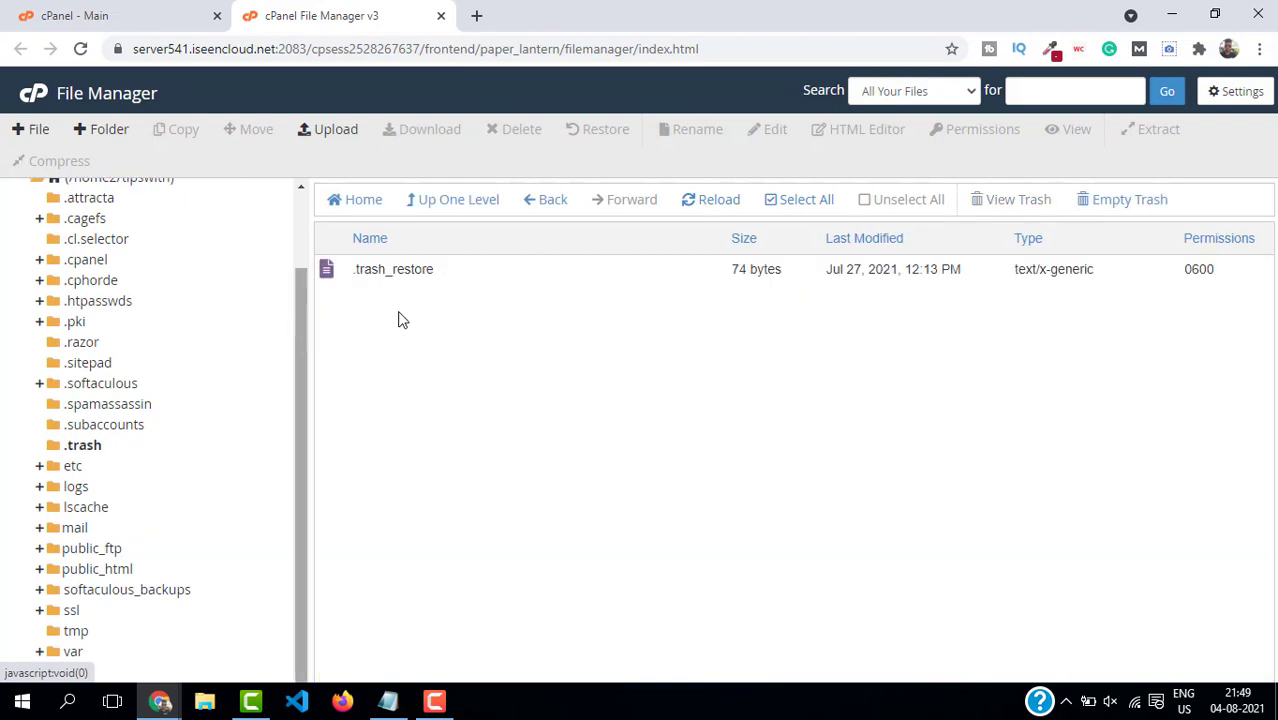
{"action": "left_click", "coordinate": [806, 199]}
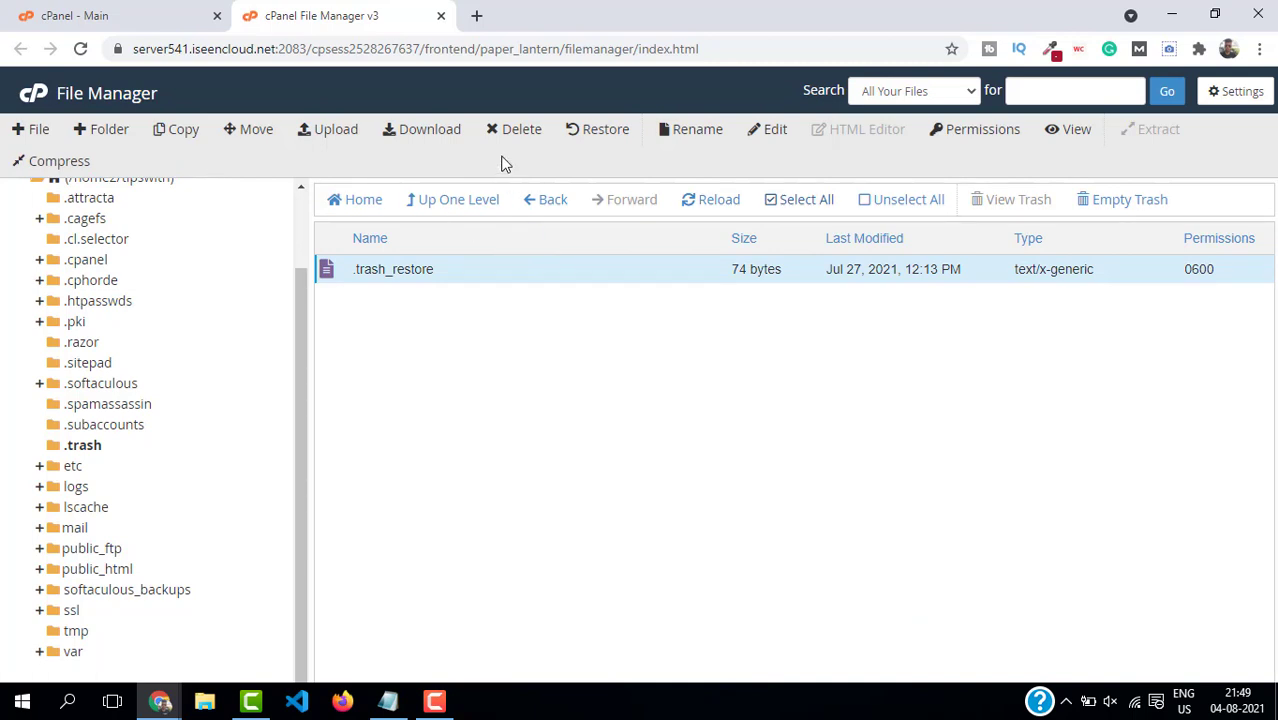
Cancel deleting .trash_restore, then empty the whole trash
{"action": "left_click", "coordinate": [521, 128]}
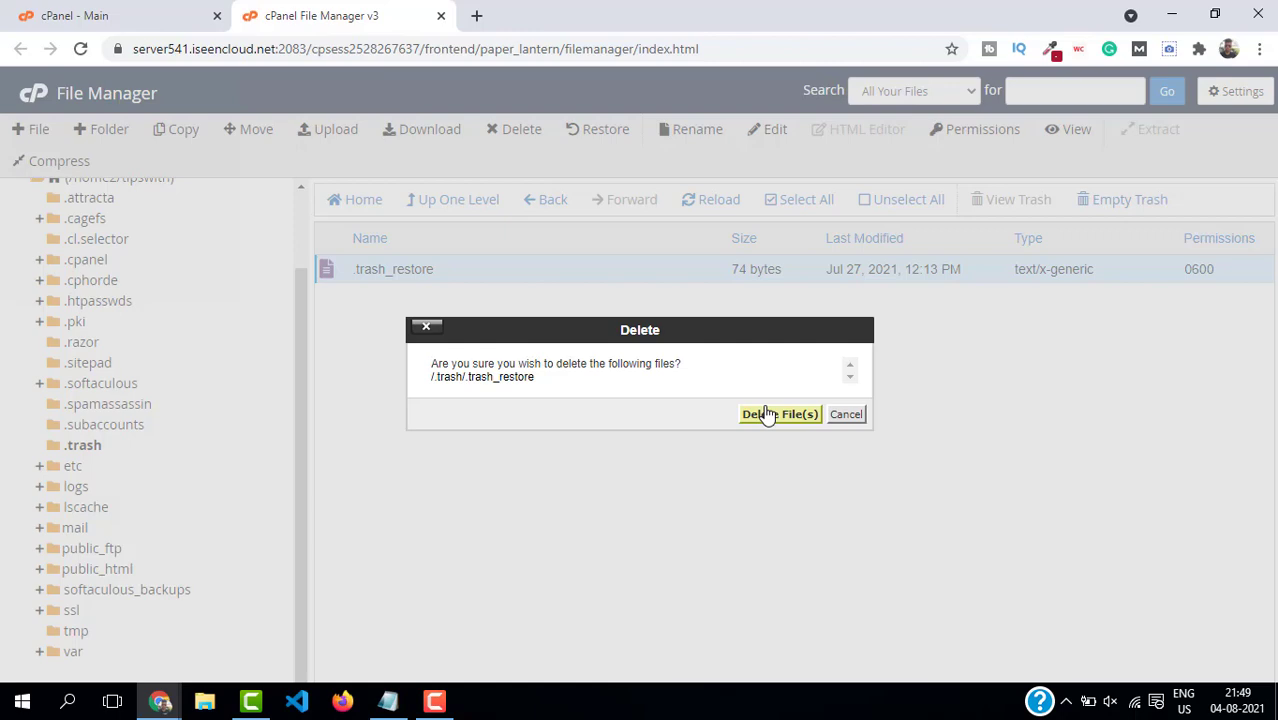
{"action": "mouse_move", "coordinate": [540, 385]}
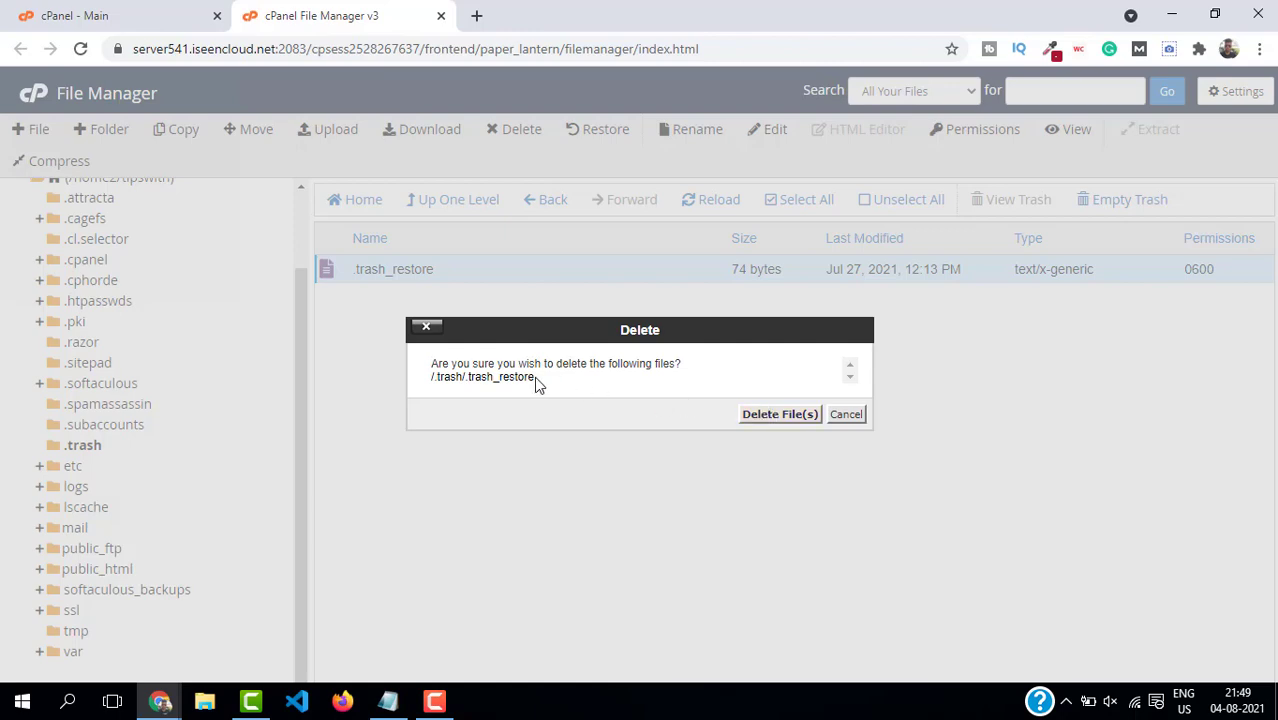
{"action": "mouse_move", "coordinate": [846, 414]}
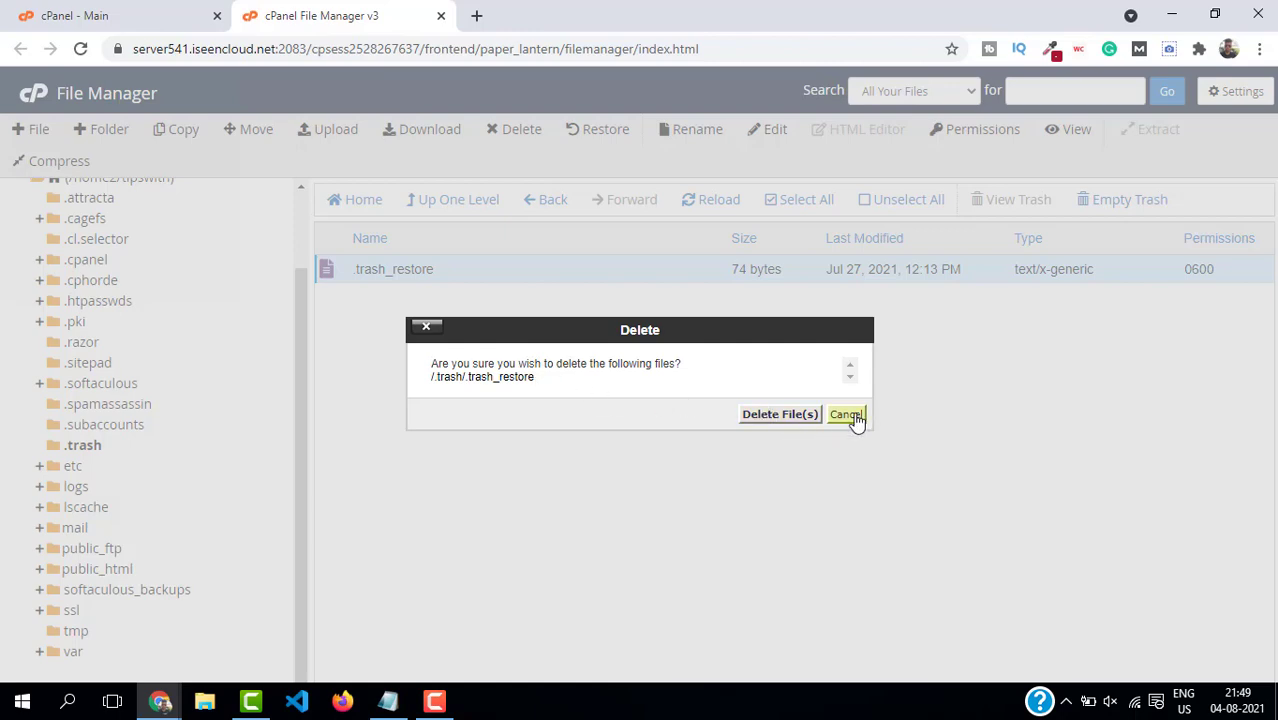
{"action": "left_click", "coordinate": [845, 414]}
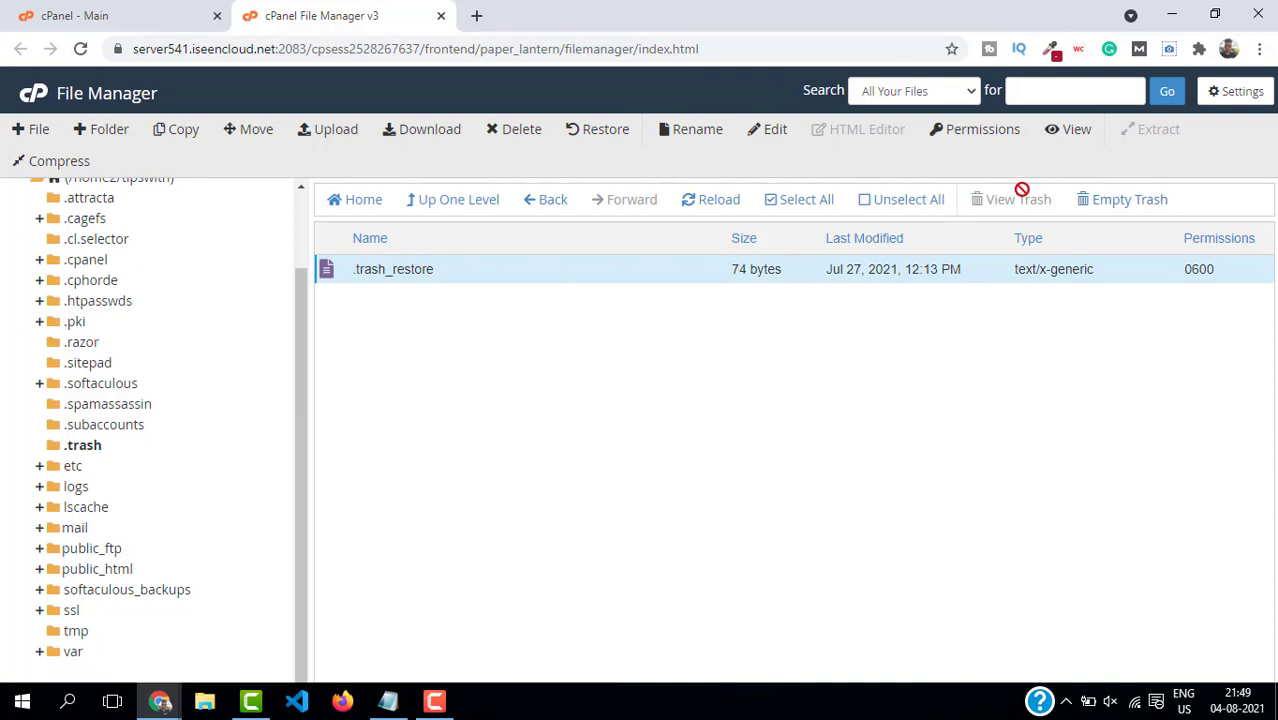
{"action": "left_click", "coordinate": [1128, 199]}
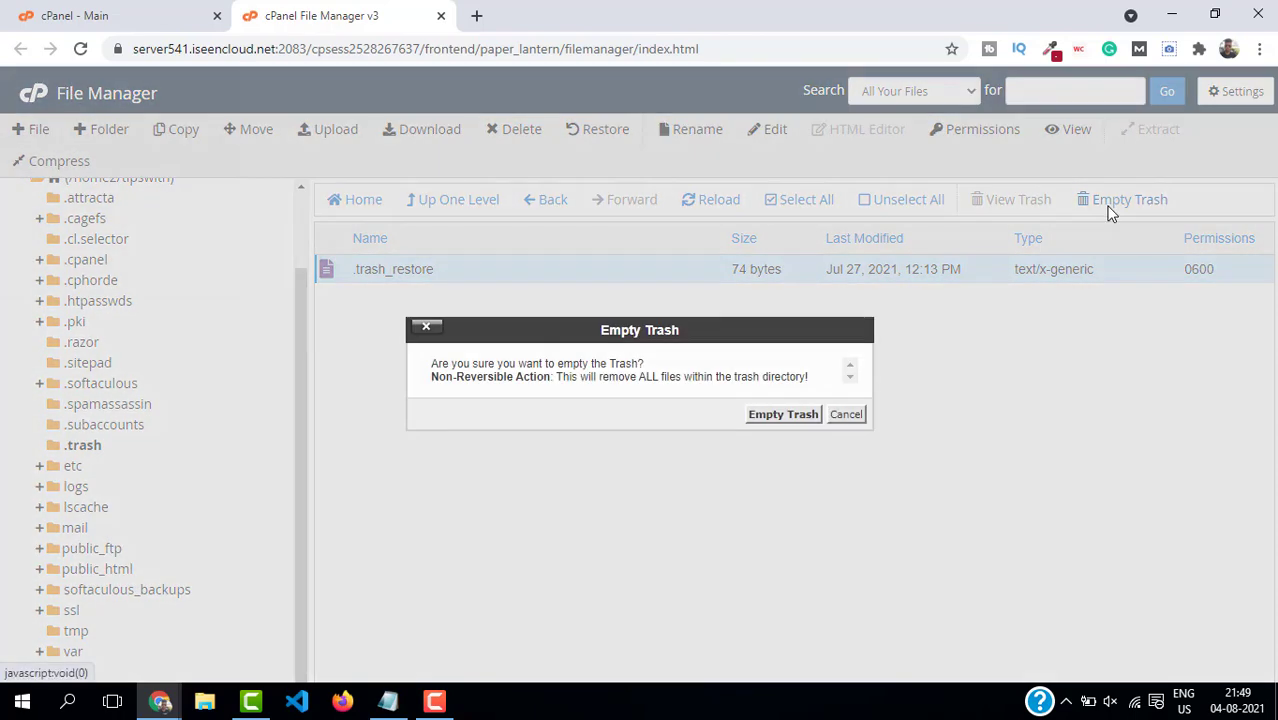
{"action": "left_click", "coordinate": [783, 414]}
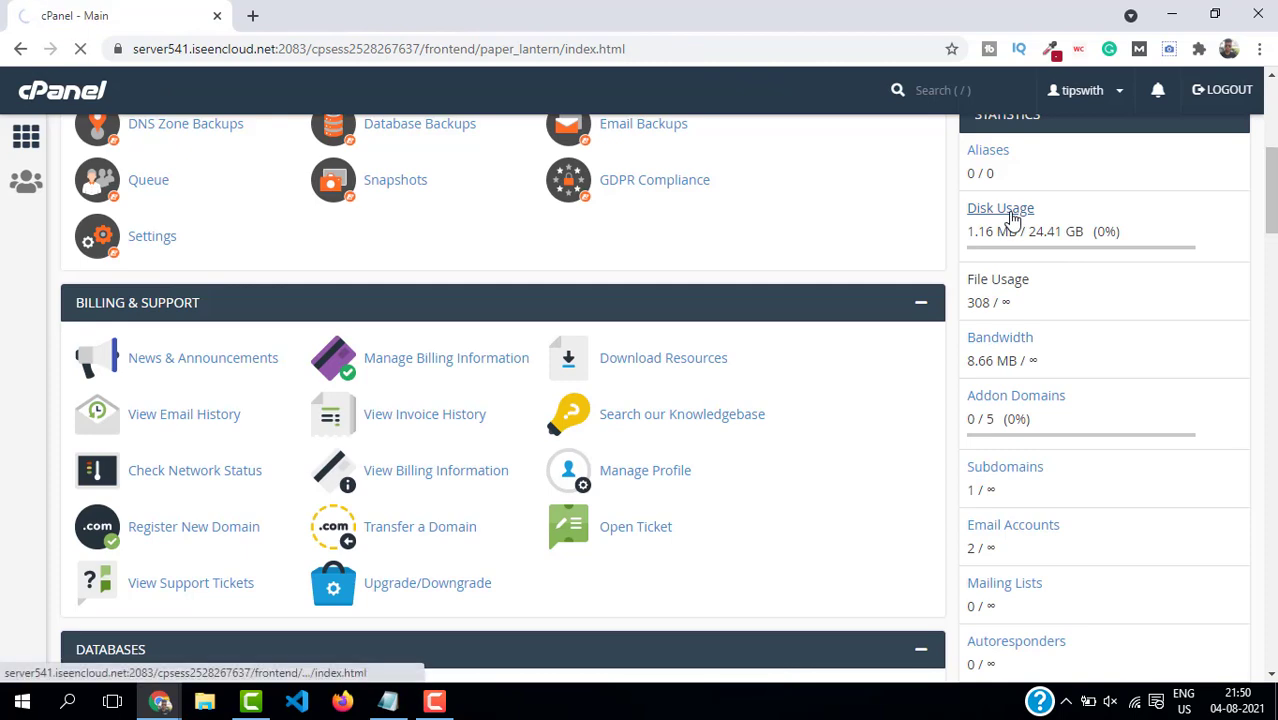
Check Disk Usage, verifying tmp is empty in File Manager and .trash shows 0 bytes
{"action": "left_click", "coordinate": [1000, 207]}
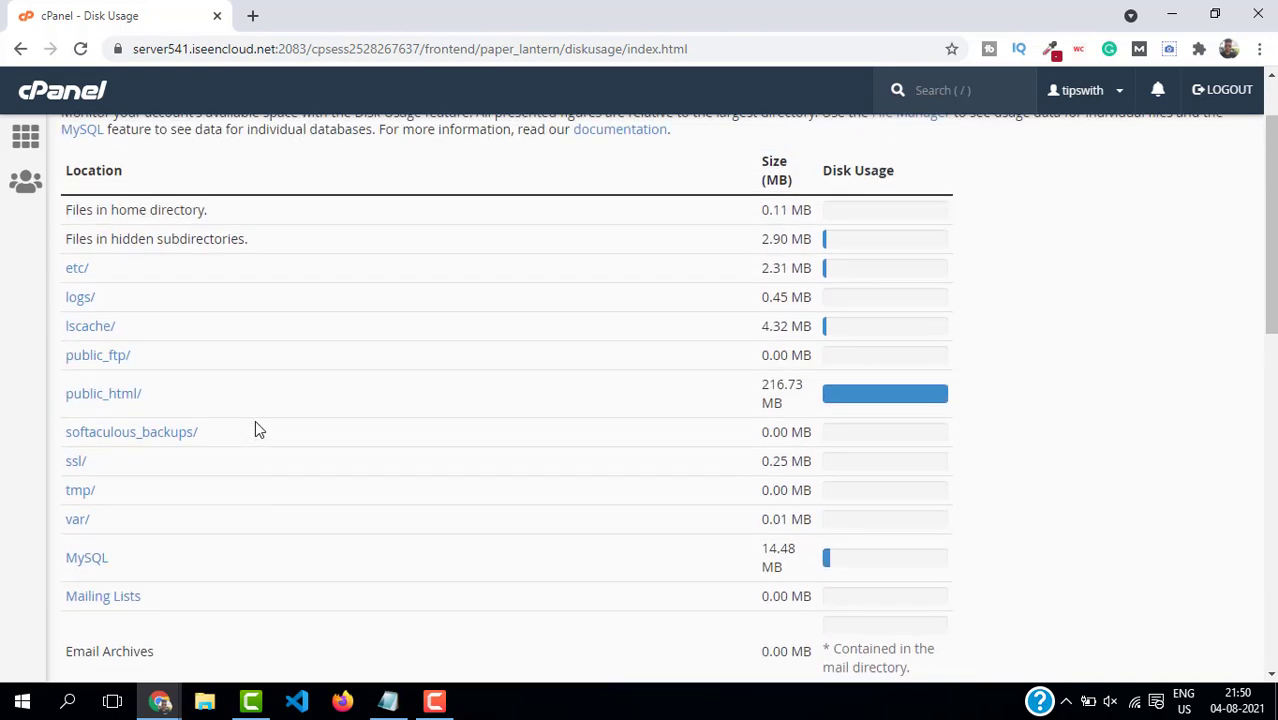
{"action": "mouse_move", "coordinate": [210, 523]}
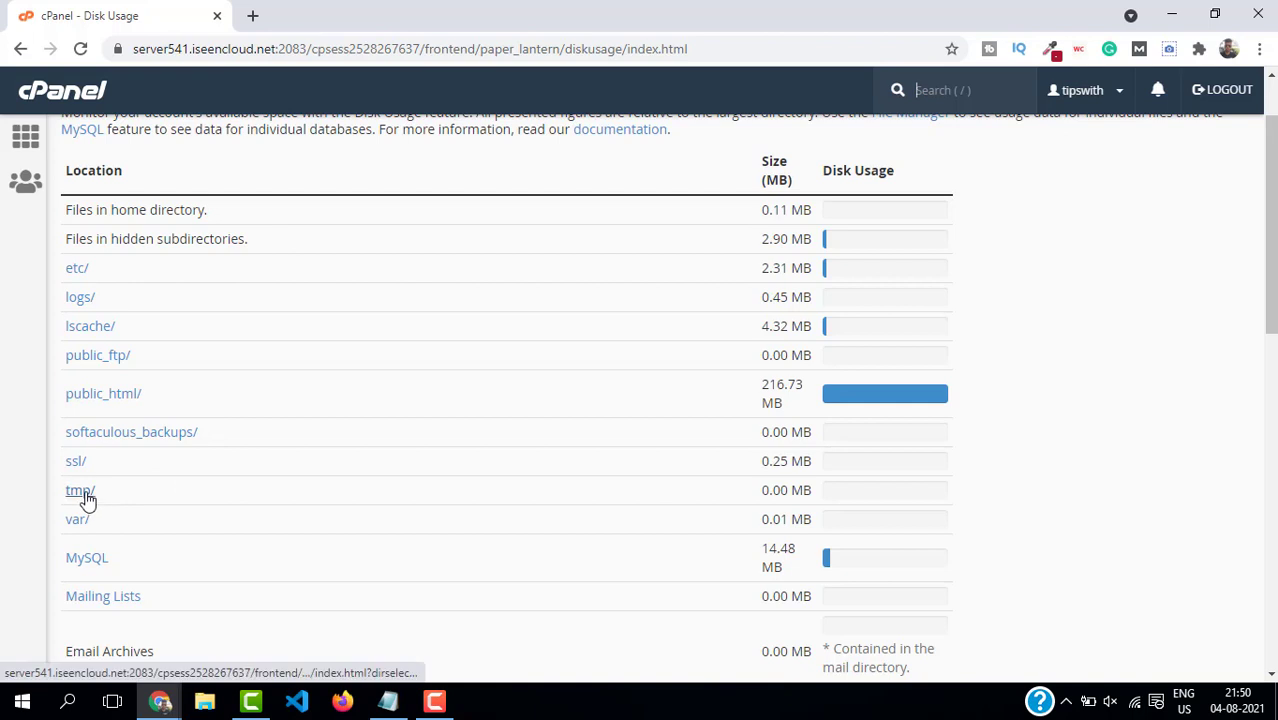
{"action": "left_click", "coordinate": [79, 489]}
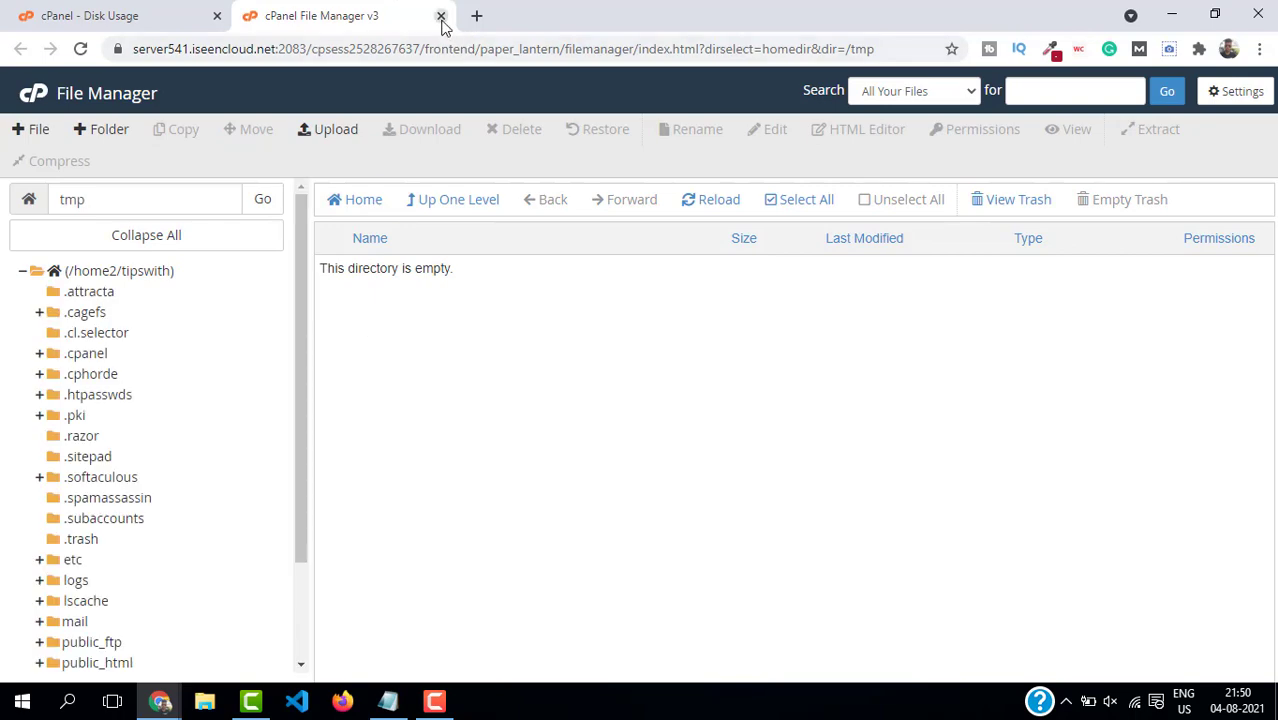
{"action": "left_click", "coordinate": [439, 15]}
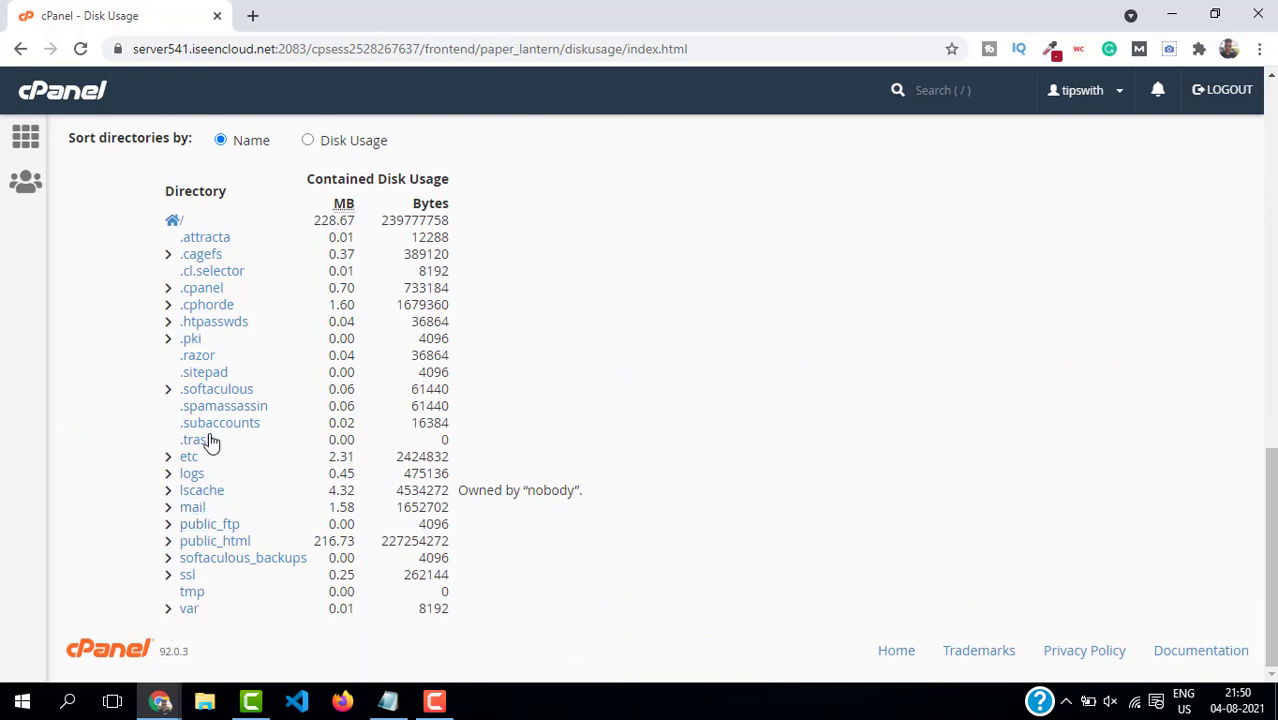
{"action": "left_click", "coordinate": [197, 439]}
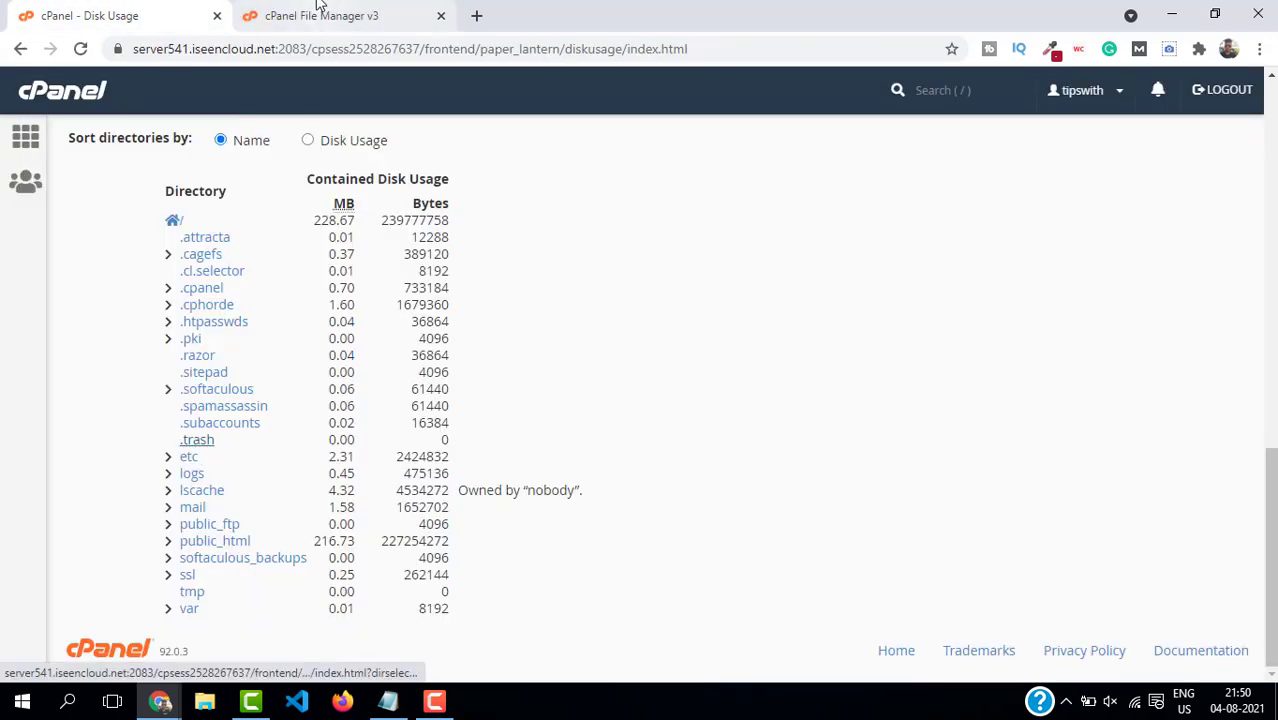
{"action": "left_click", "coordinate": [340, 15]}
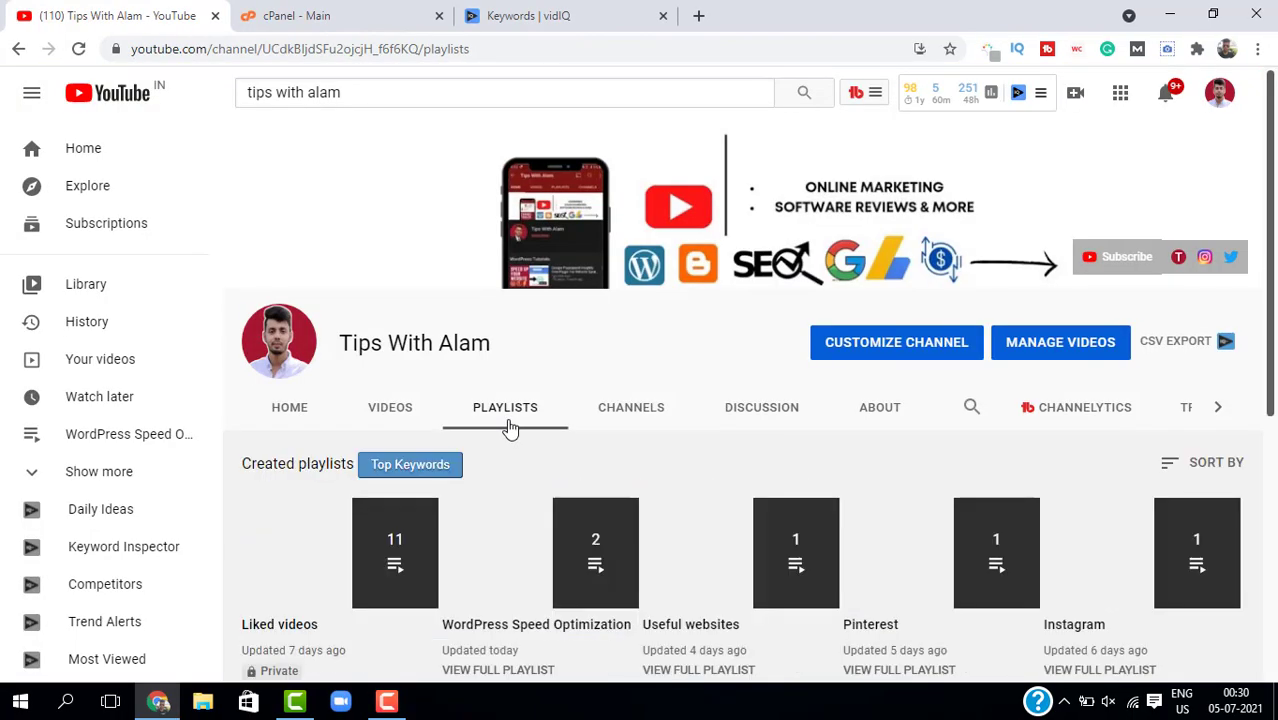
Scroll down through the channel's playlists to see cPanel and WordPress Tutorials
{"action": "scroll", "scroll_direction": "down", "scroll_amount": 3}
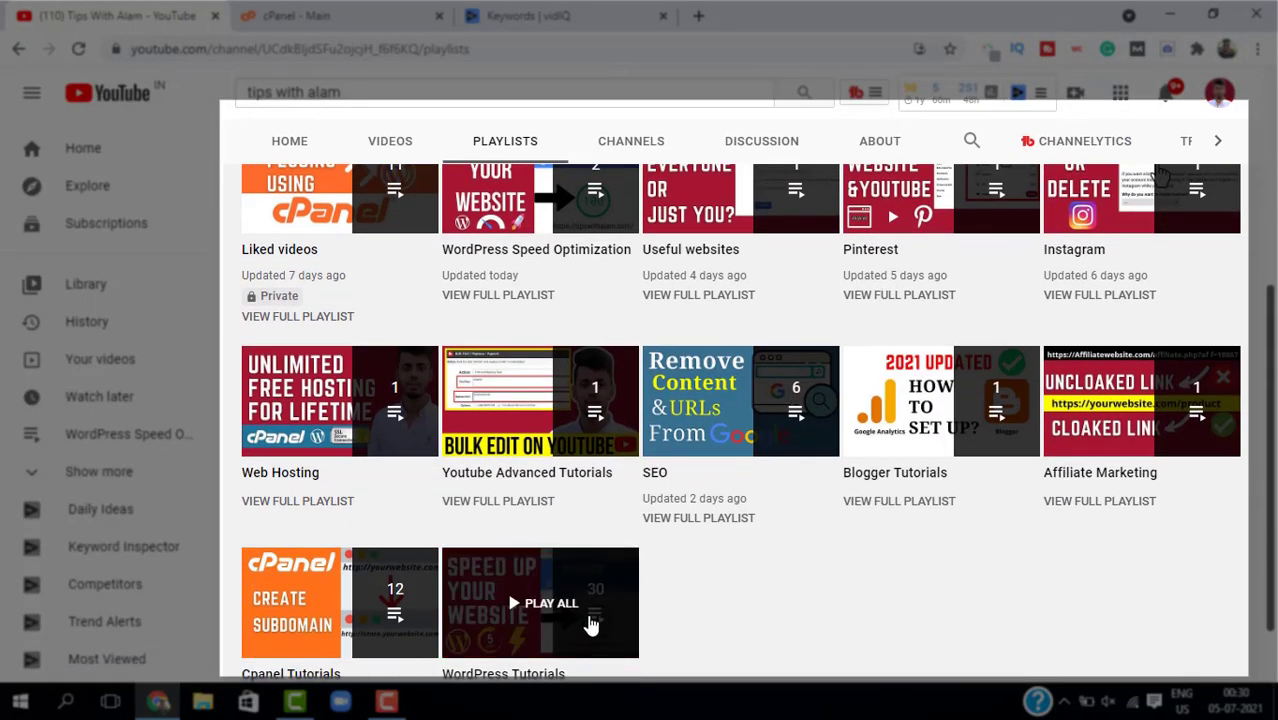